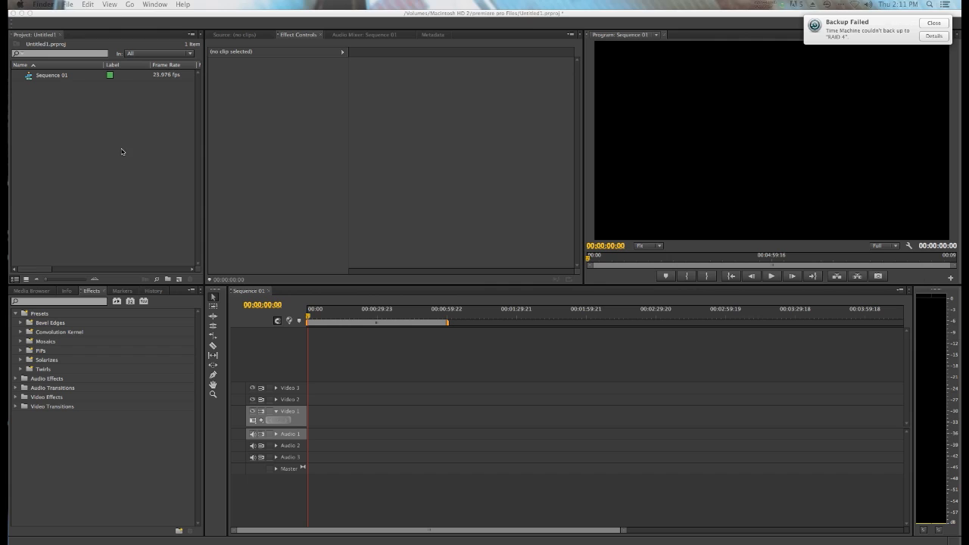
Import the '123333 go pro' folder of GoPro JPG stills as a bin beside Sequence 01
click(82, 139)
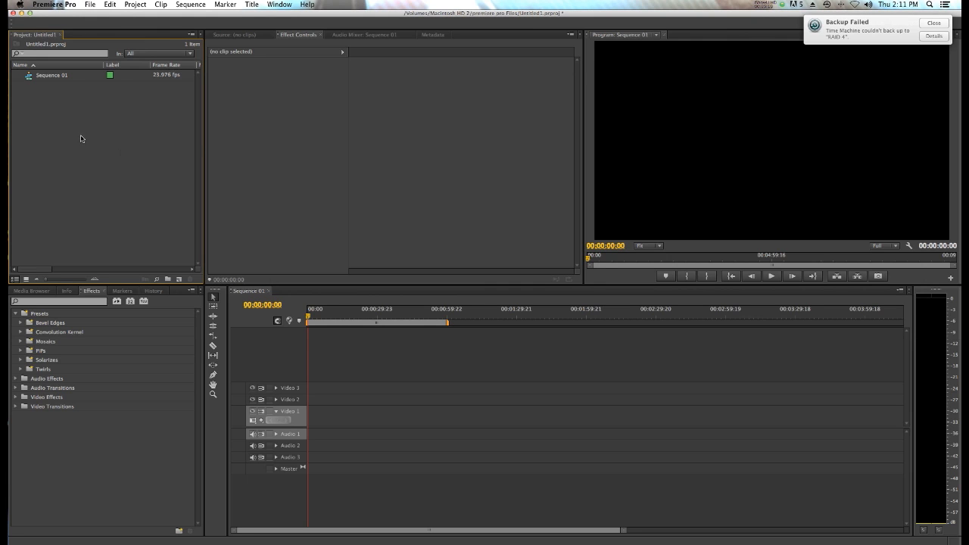
mouse_move(154, 128)
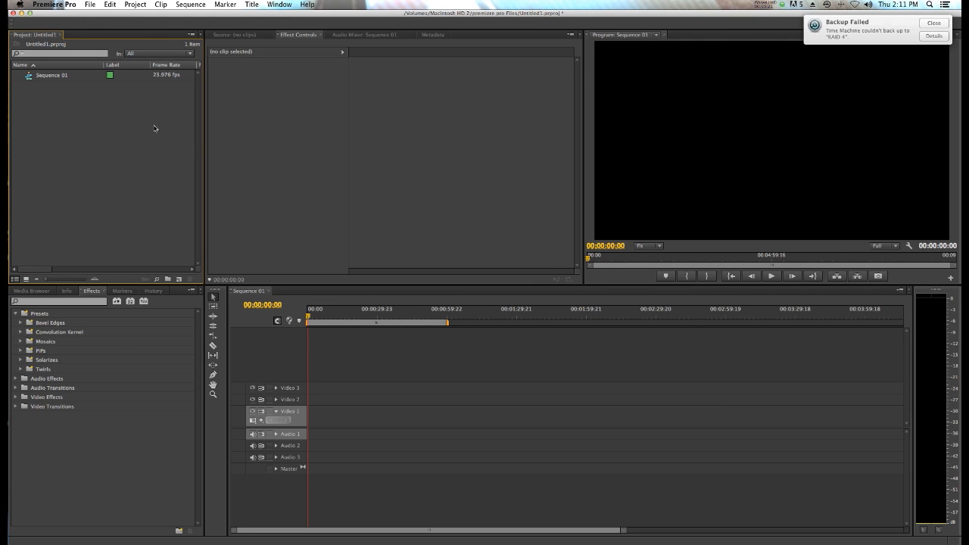
right_click(154, 127)
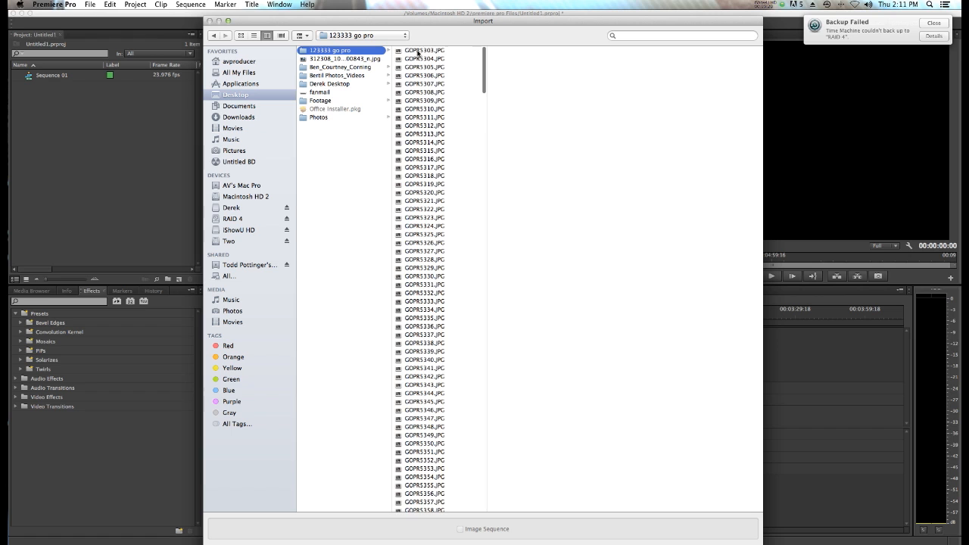
scroll(down, 3)
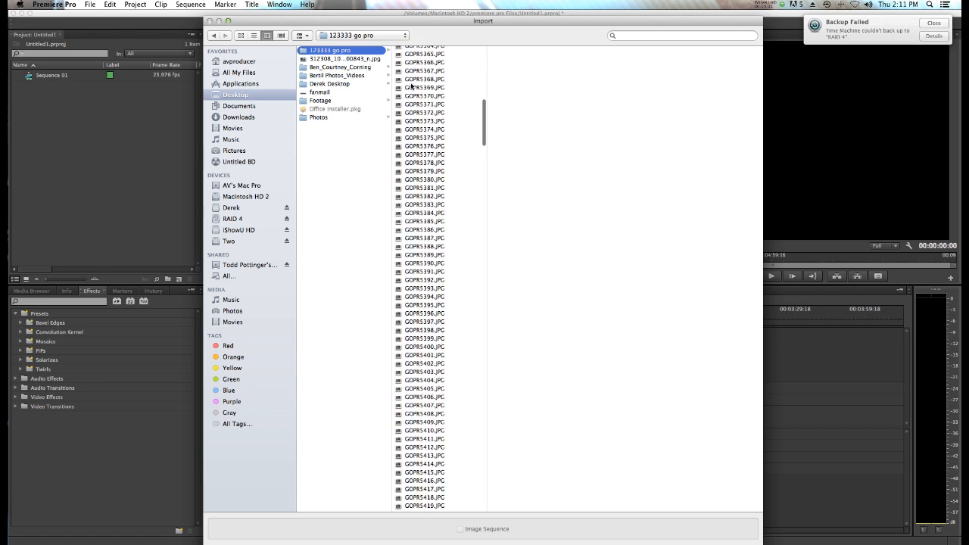
scroll(down, 3)
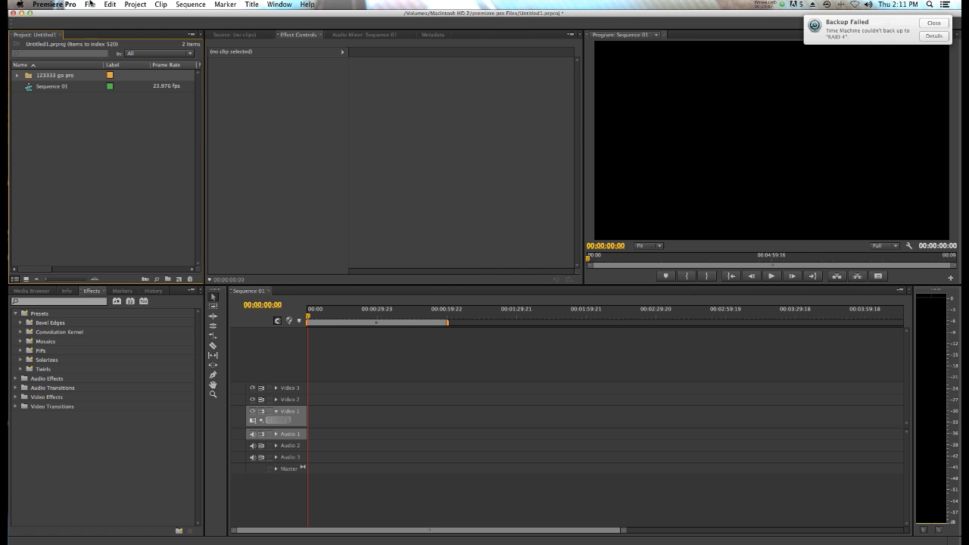
Create Sequence 02 from the DSLR 1080p24 preset (23.976 fps) and confirm its settings
click(91, 5)
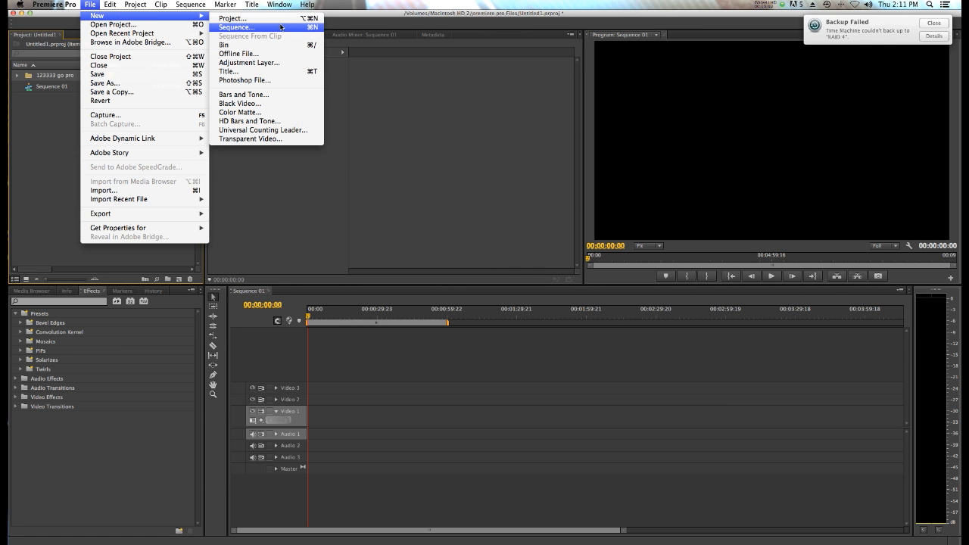
click(236, 27)
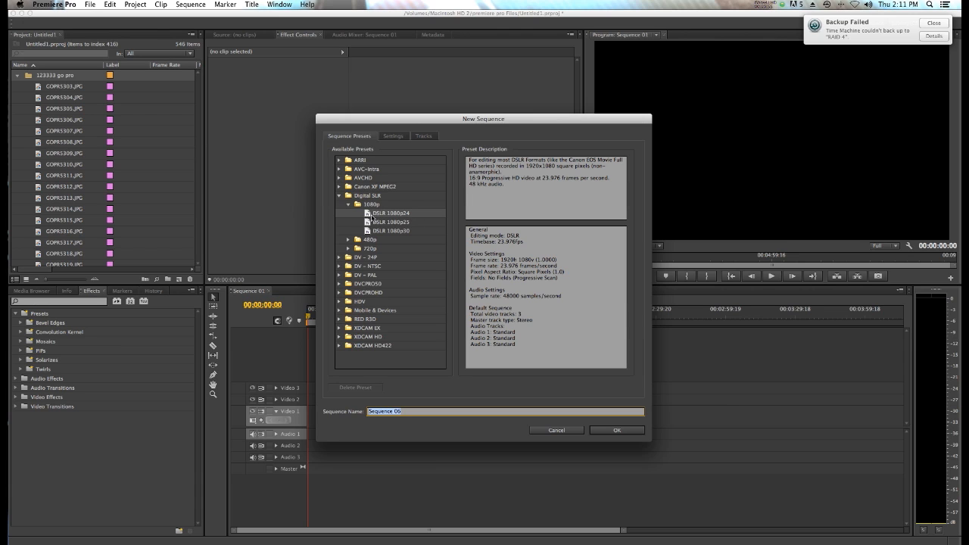
mouse_move(412, 220)
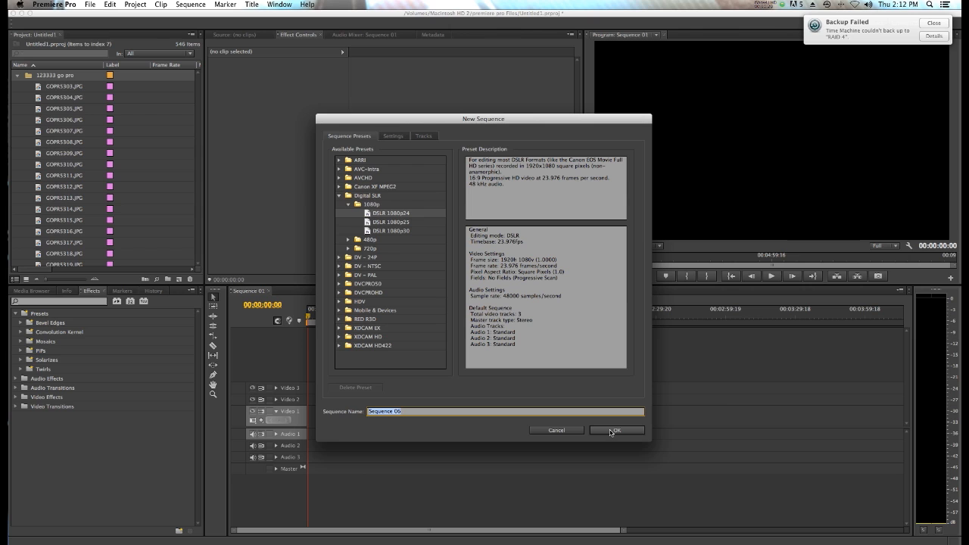
click(615, 430)
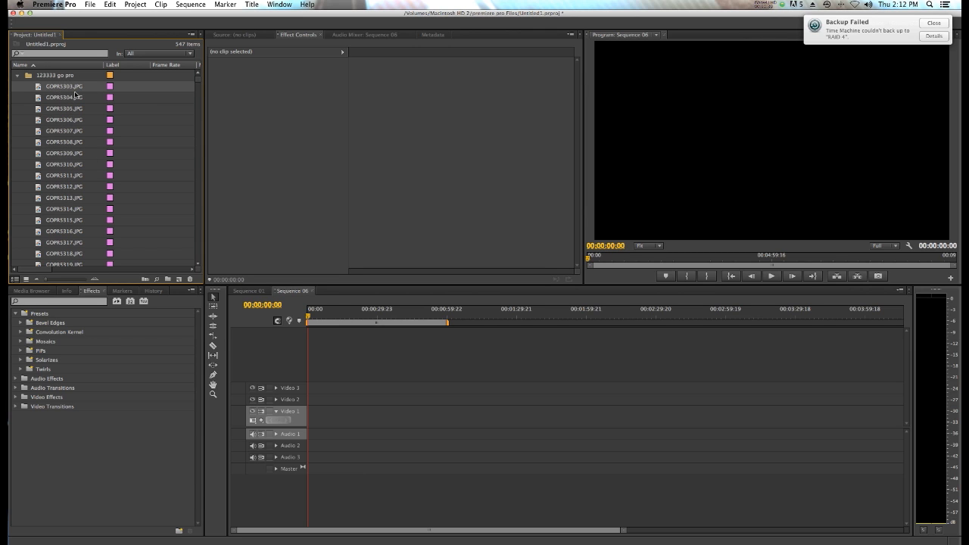
mouse_move(85, 109)
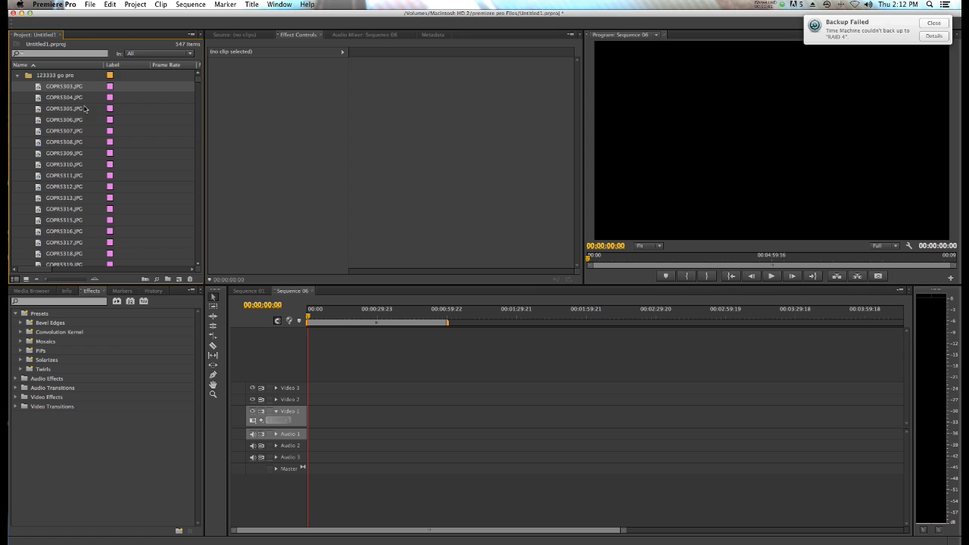
Place all GoPro stills end to end on Video 1 and check the ~45-minute sequence length
scroll(down, 3)
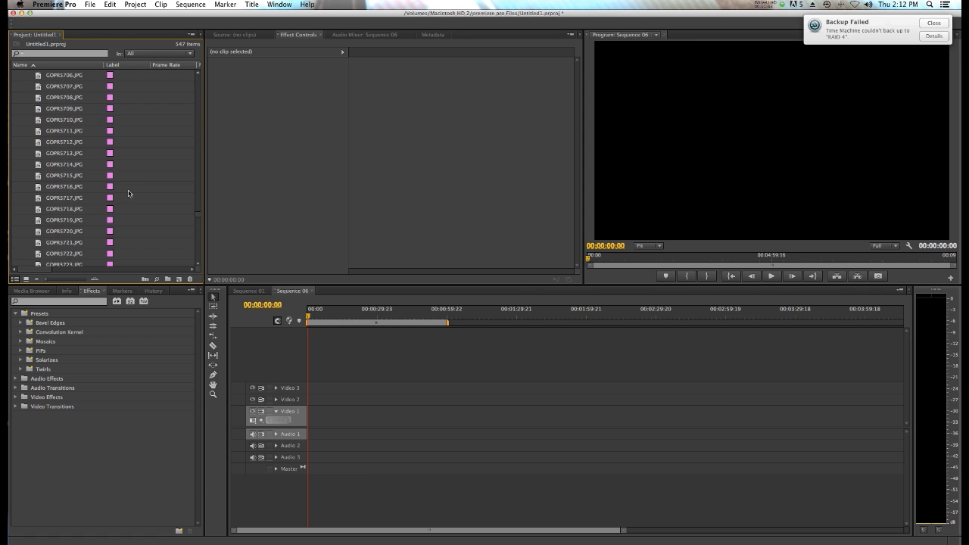
scroll(down, 3)
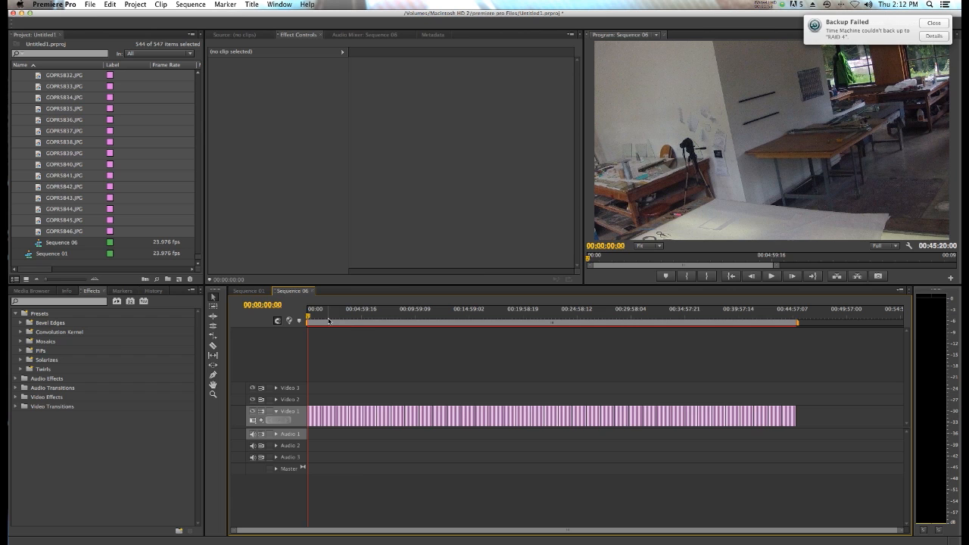
click(795, 318)
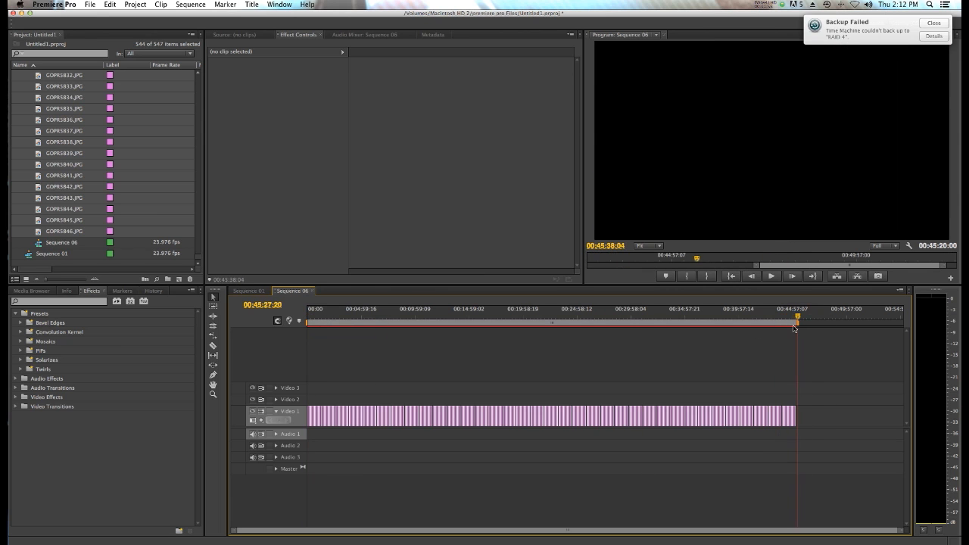
click(507, 321)
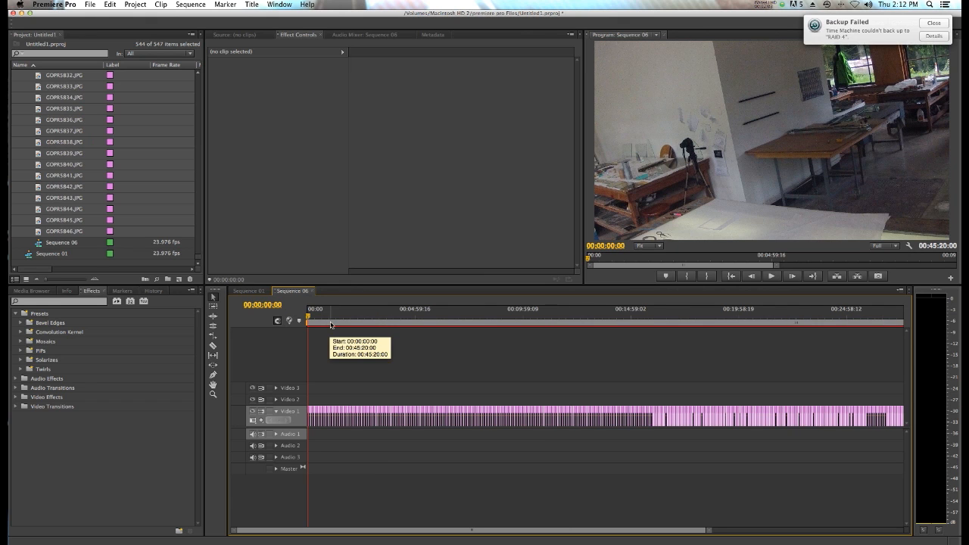
mouse_move(326, 346)
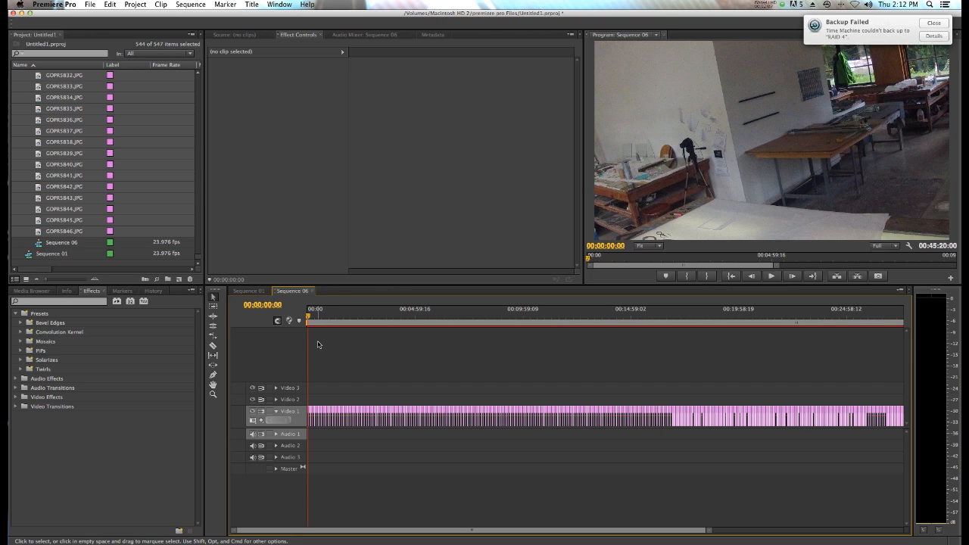
Select the first still clip so its Motion, Opacity and Time Remapping settings appear
click(321, 309)
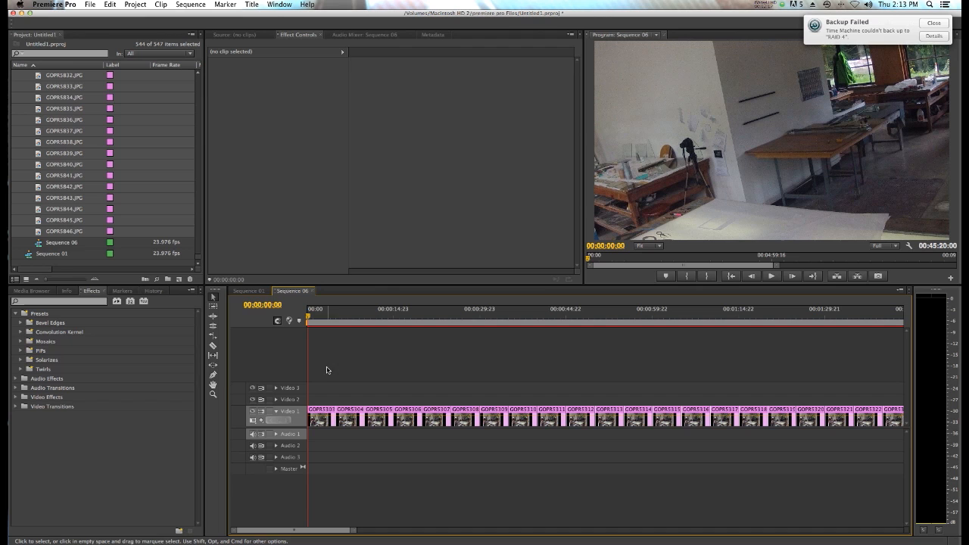
mouse_move(300, 321)
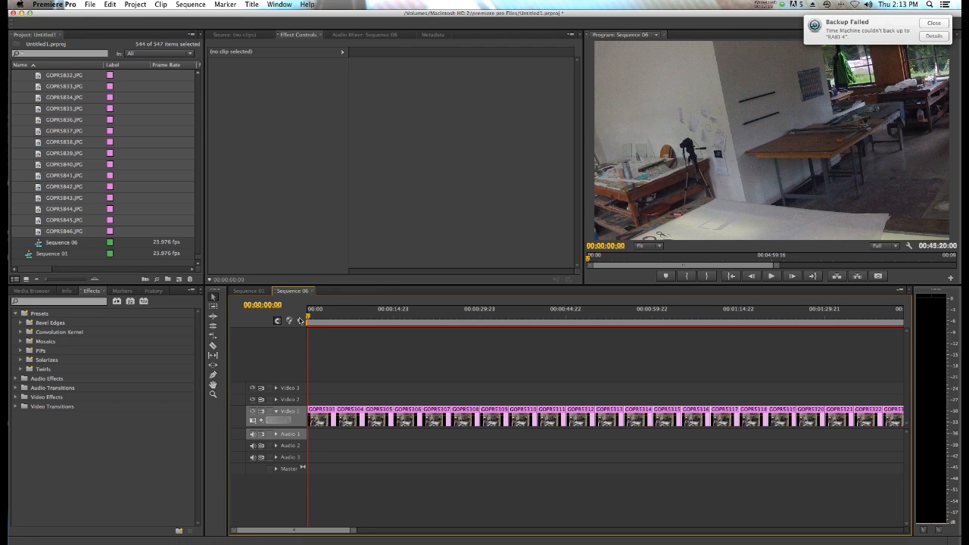
click(321, 416)
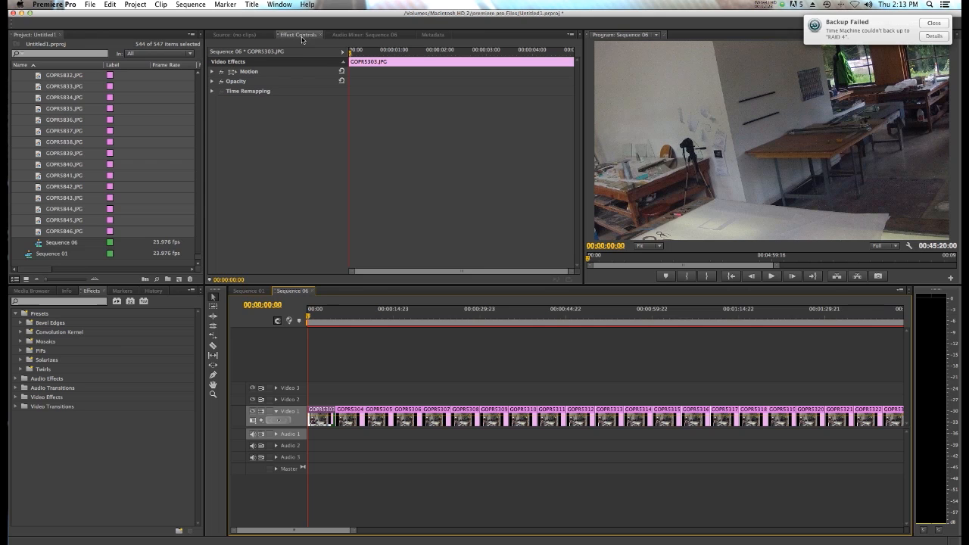
Set the first still's Motion Scale to 42.0 so it fills the 1080p frame
click(212, 71)
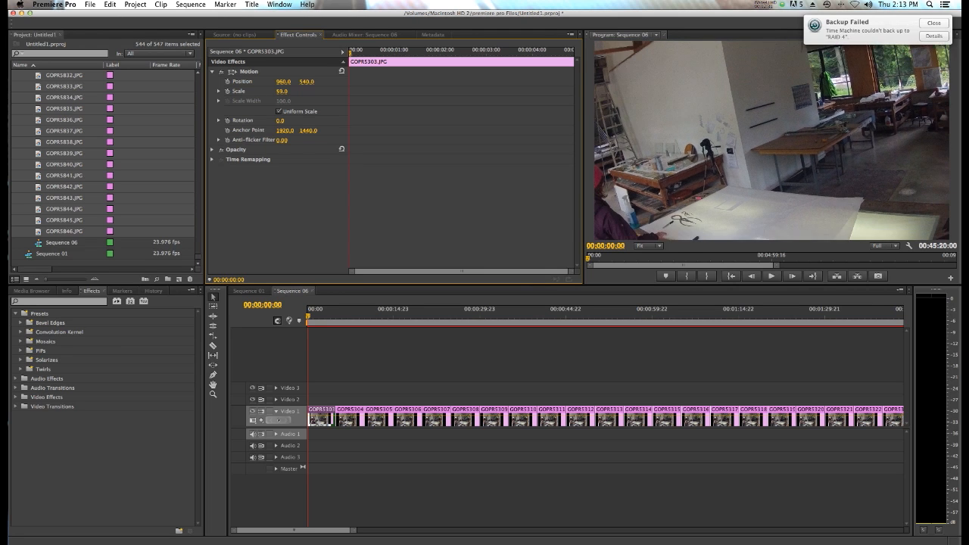
text(42.0)
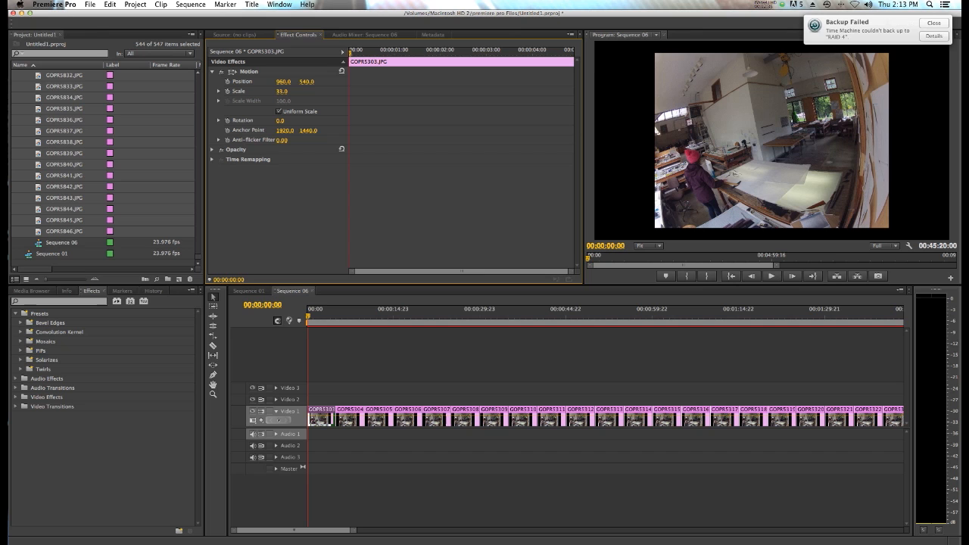
click(282, 91)
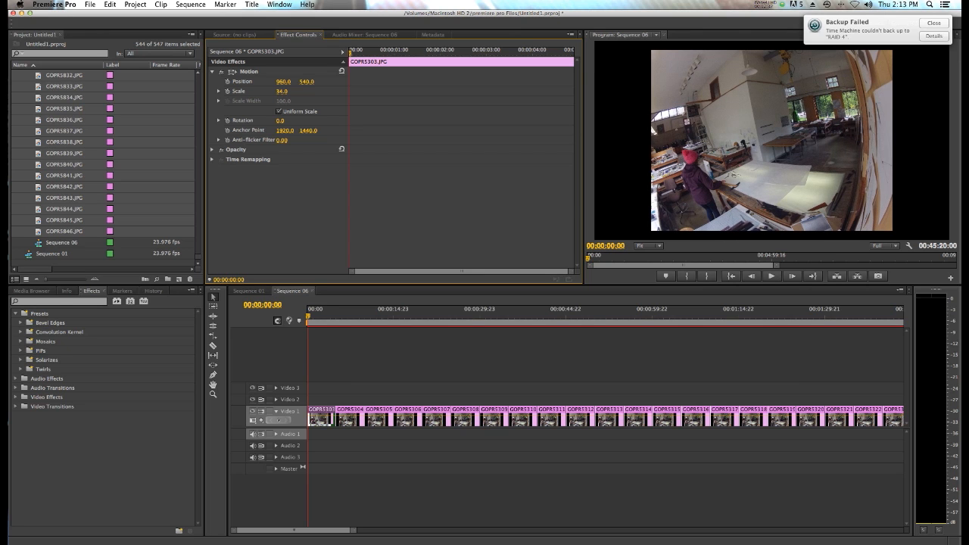
mouse_move(669, 70)
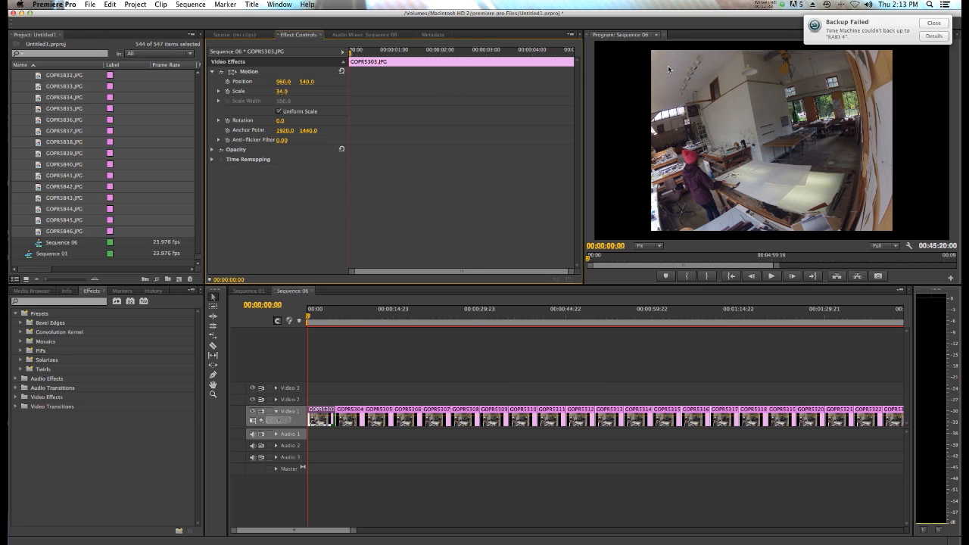
mouse_move(809, 70)
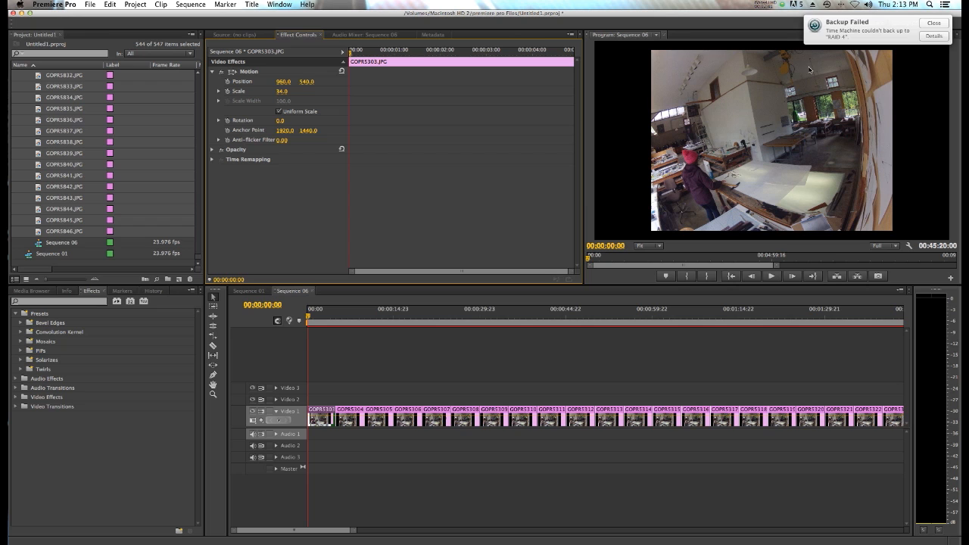
mouse_move(784, 243)
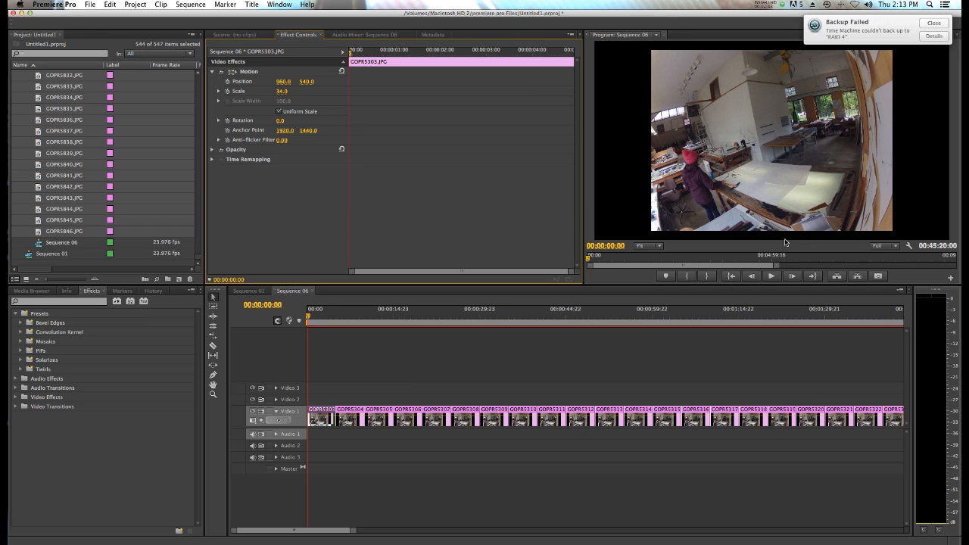
mouse_move(636, 213)
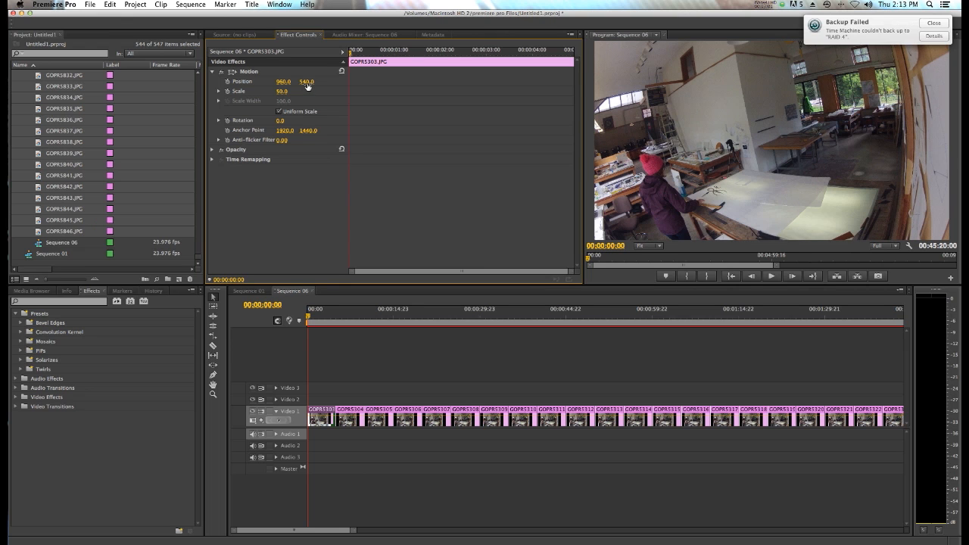
Shift the still's vertical position to reframe the scene and check it further along the sequence
drag(306, 81, 306, 86)
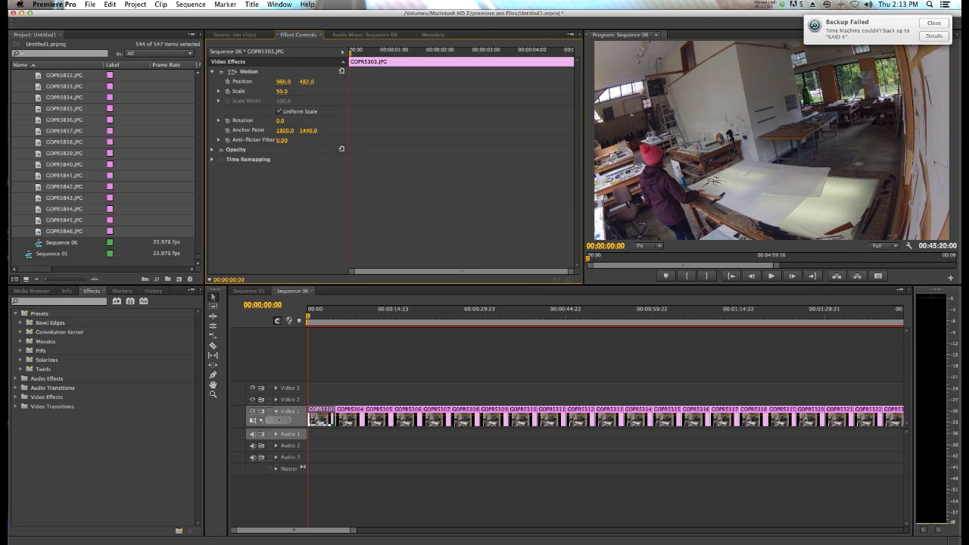
click(306, 81)
text(359)
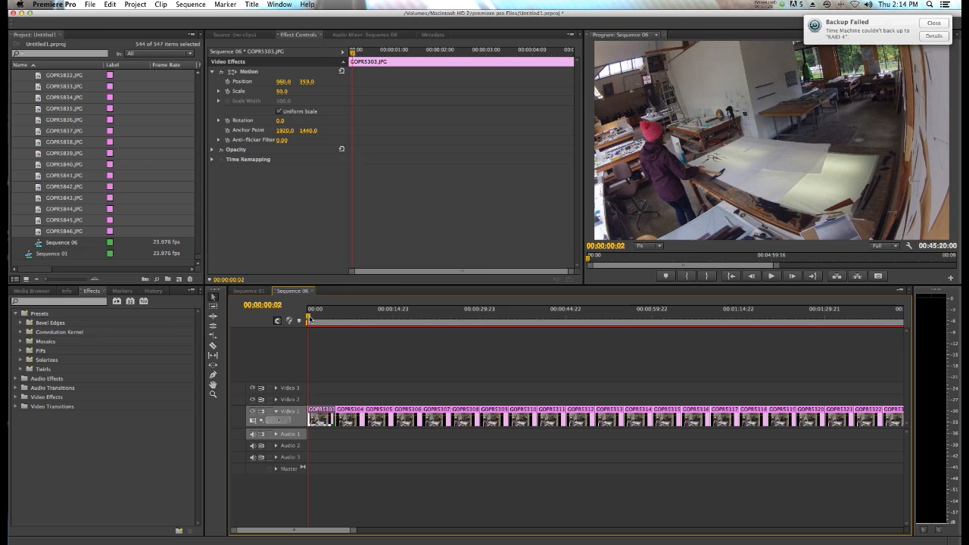
click(342, 316)
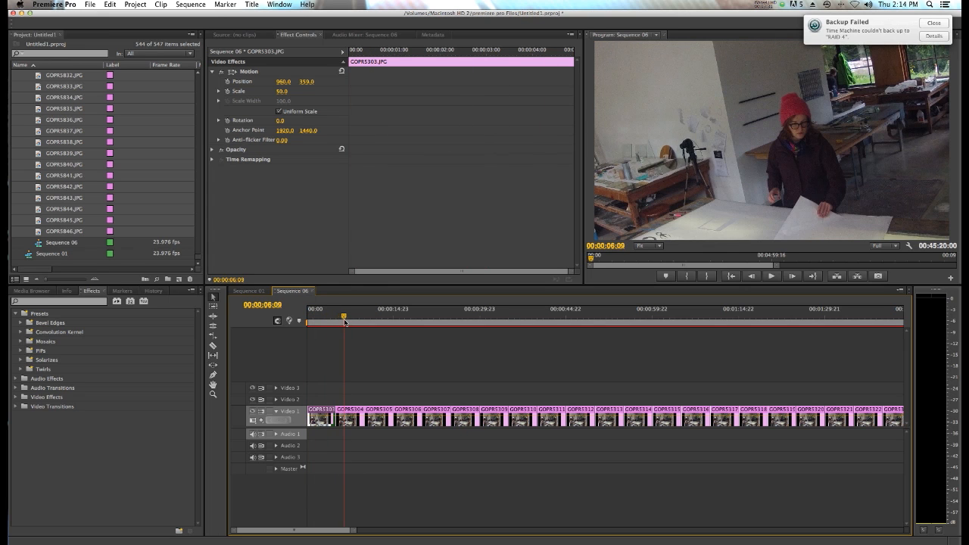
Copy the reframed first still clip so its settings can be reused
click(327, 308)
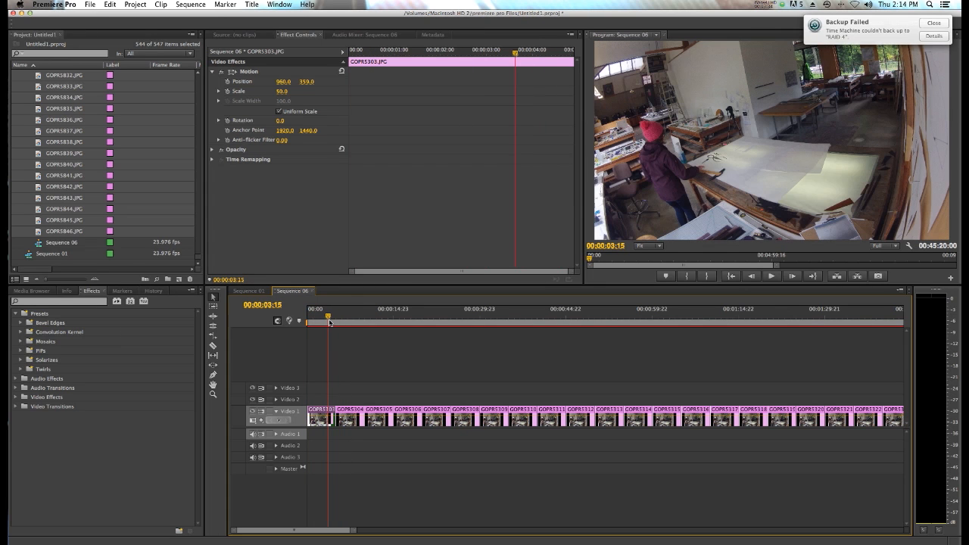
mouse_move(330, 346)
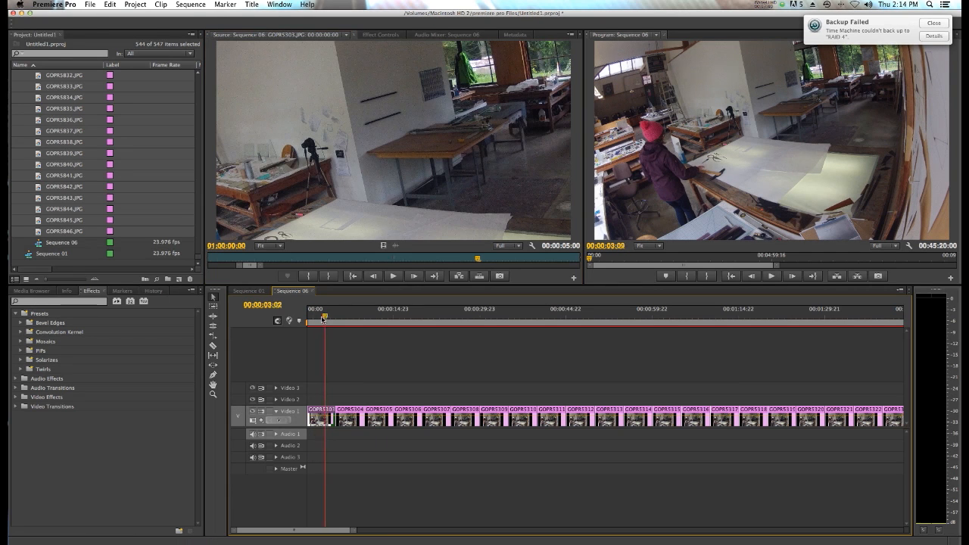
right_click(321, 415)
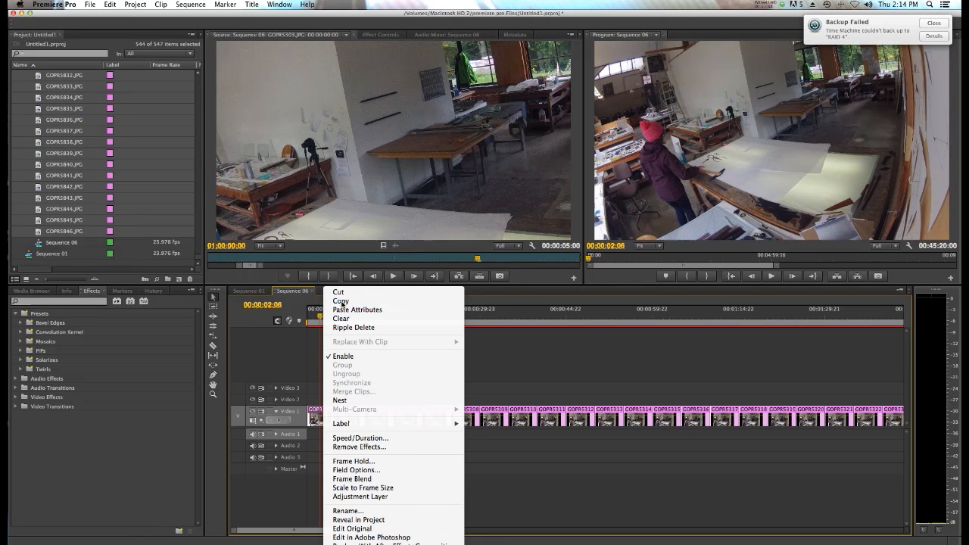
click(348, 391)
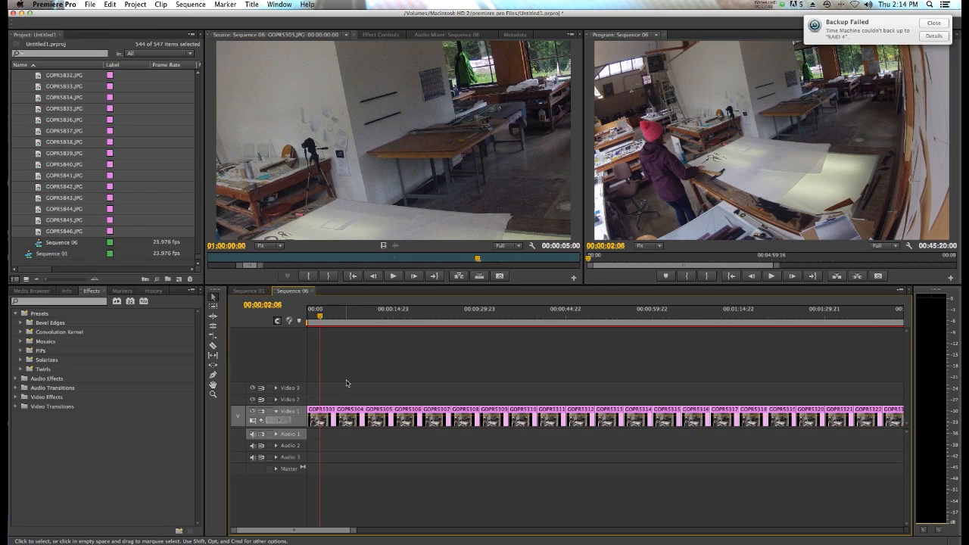
Paste the first still's scale attributes onto all selected stills in the sequence
drag(346, 385, 788, 463)
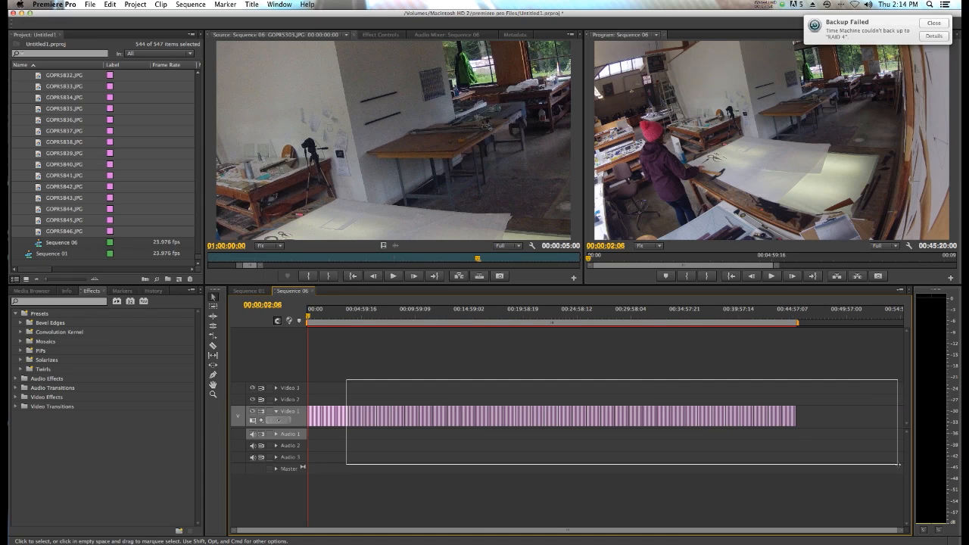
click(558, 370)
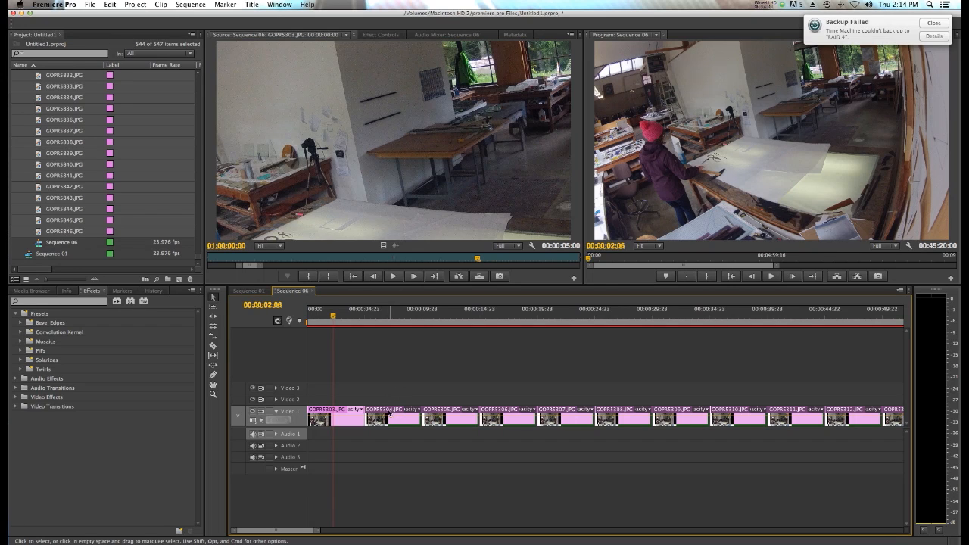
mouse_move(391, 415)
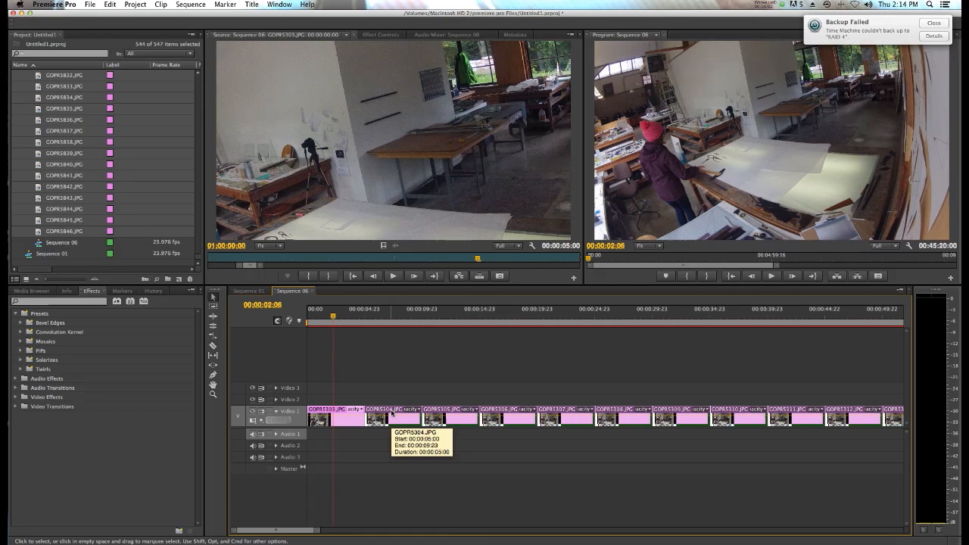
right_click(392, 413)
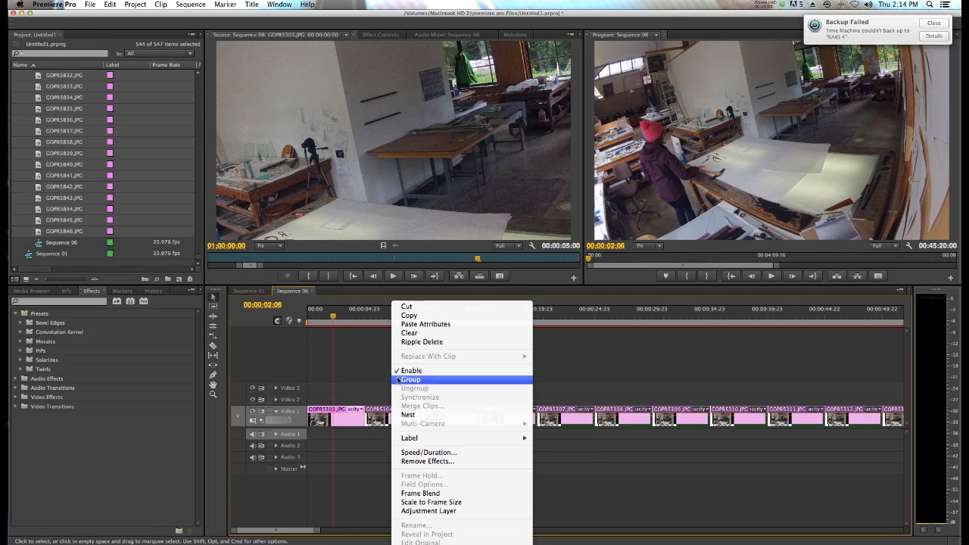
mouse_move(426, 324)
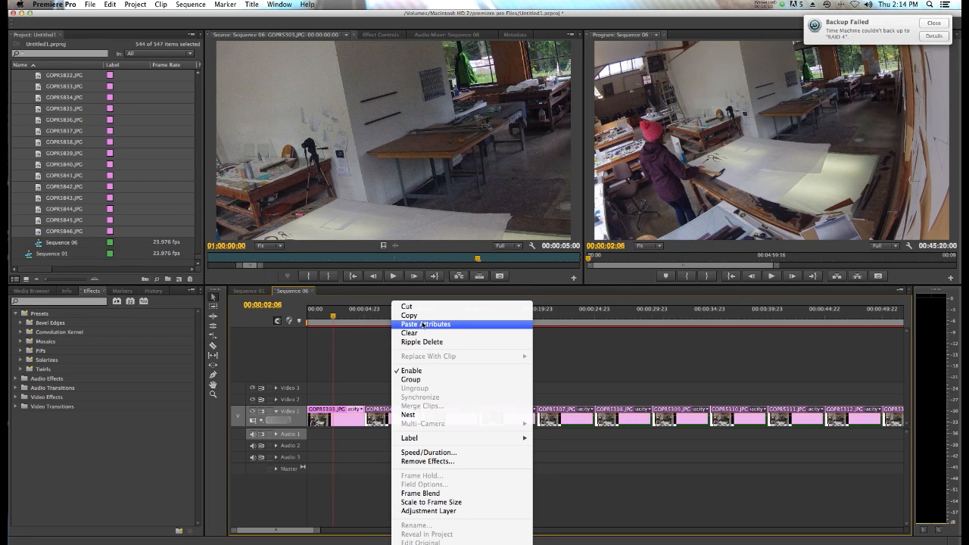
click(382, 324)
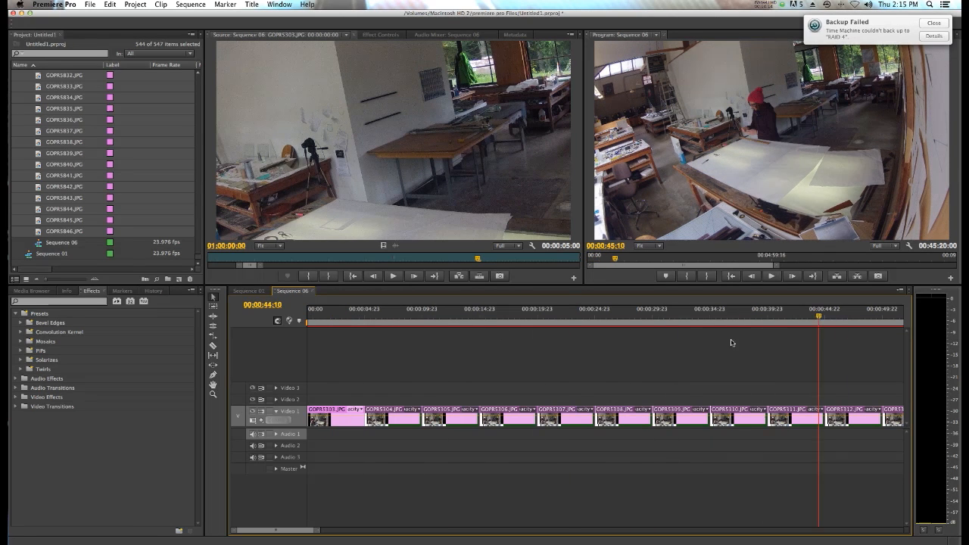
click(645, 309)
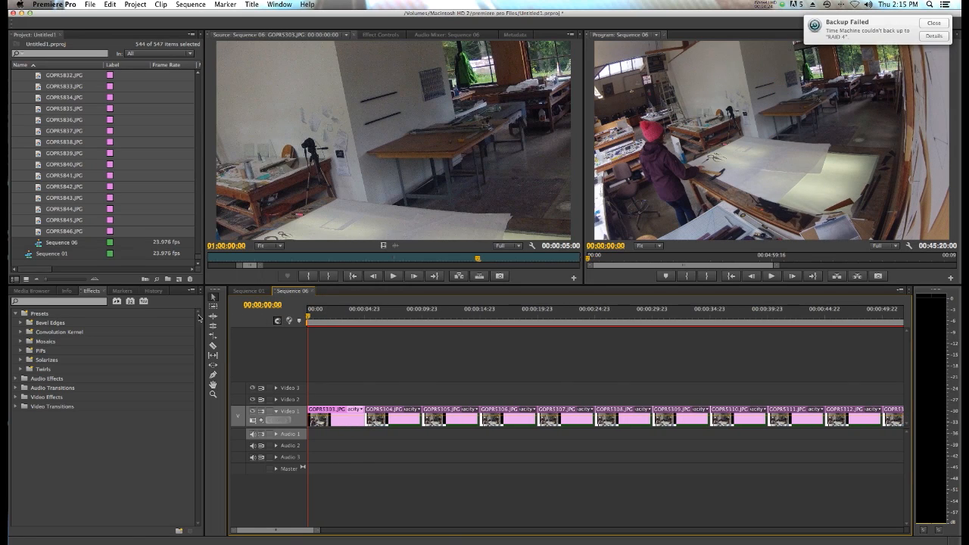
click(379, 324)
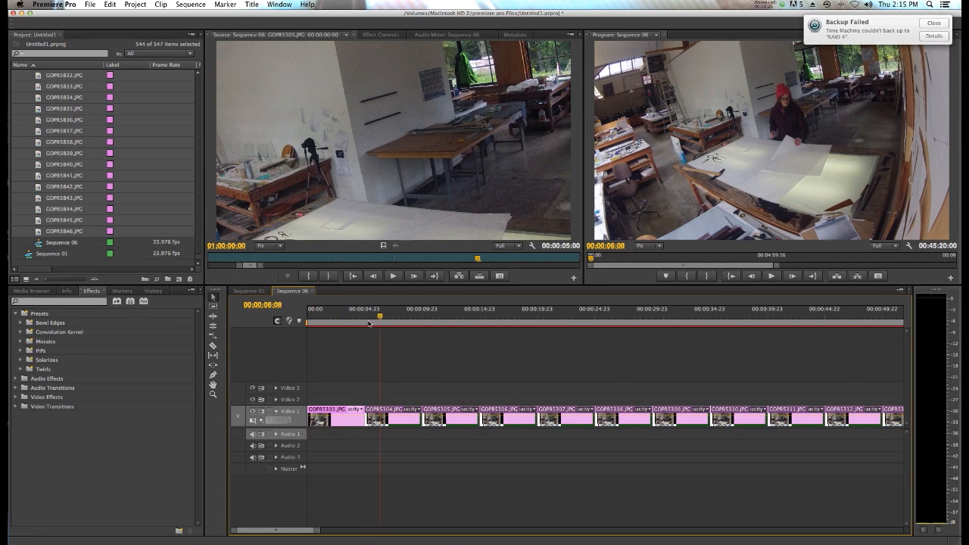
click(351, 317)
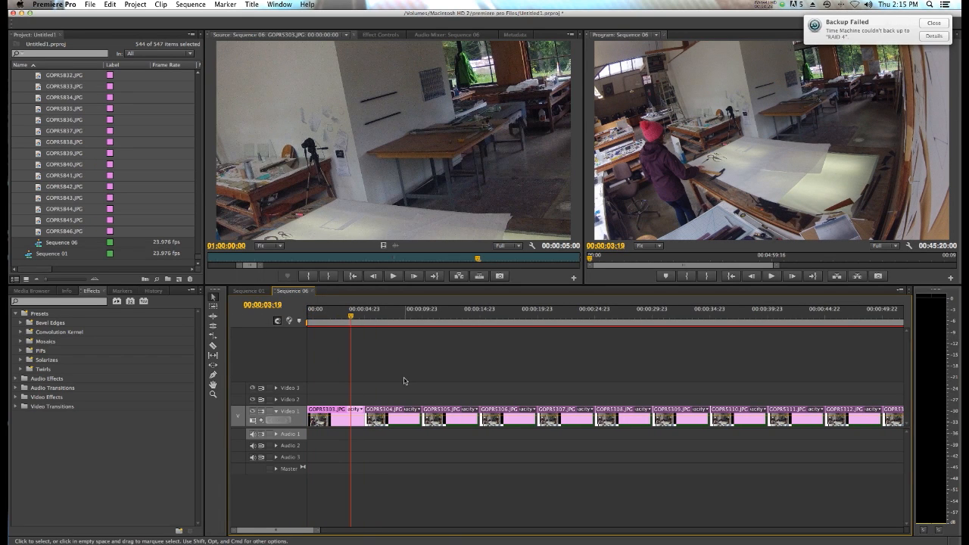
mouse_move(342, 385)
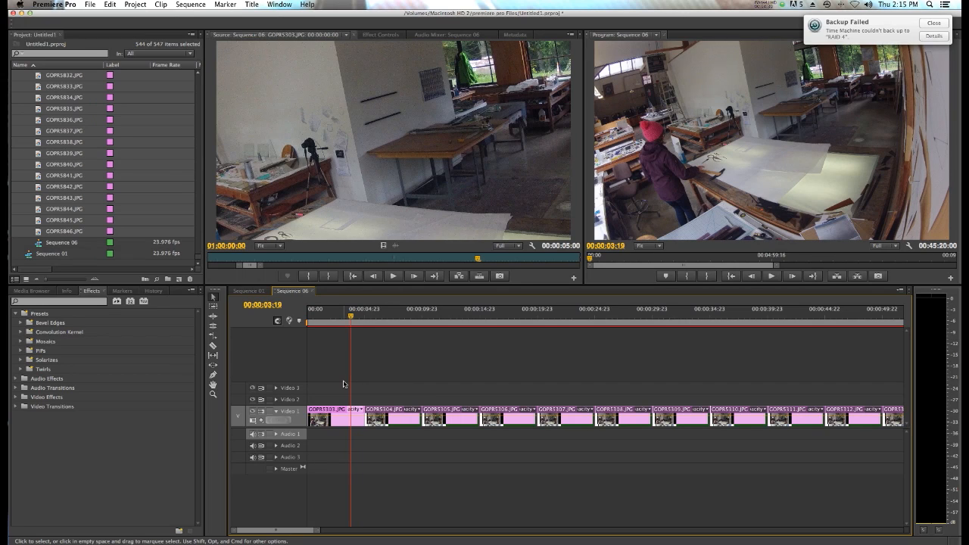
mouse_move(335, 386)
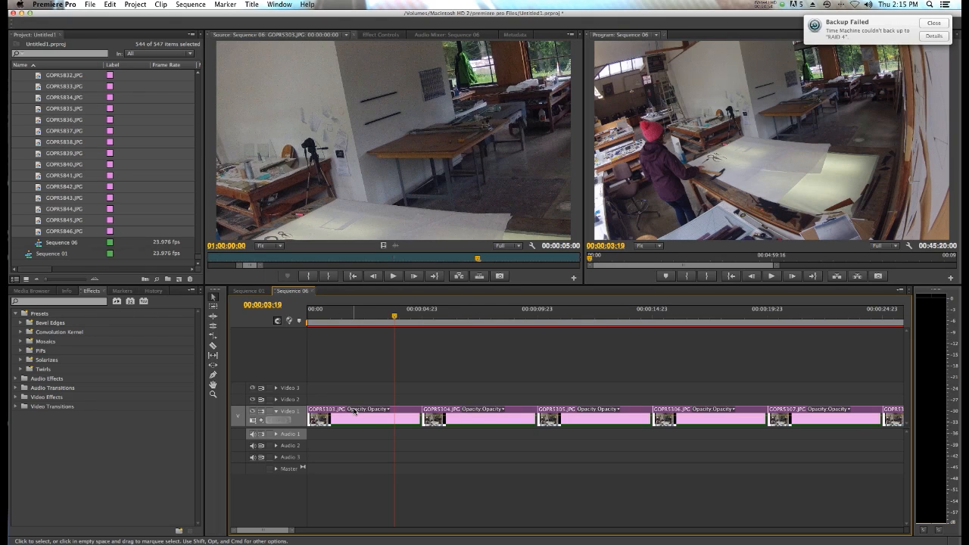
right_click(354, 409)
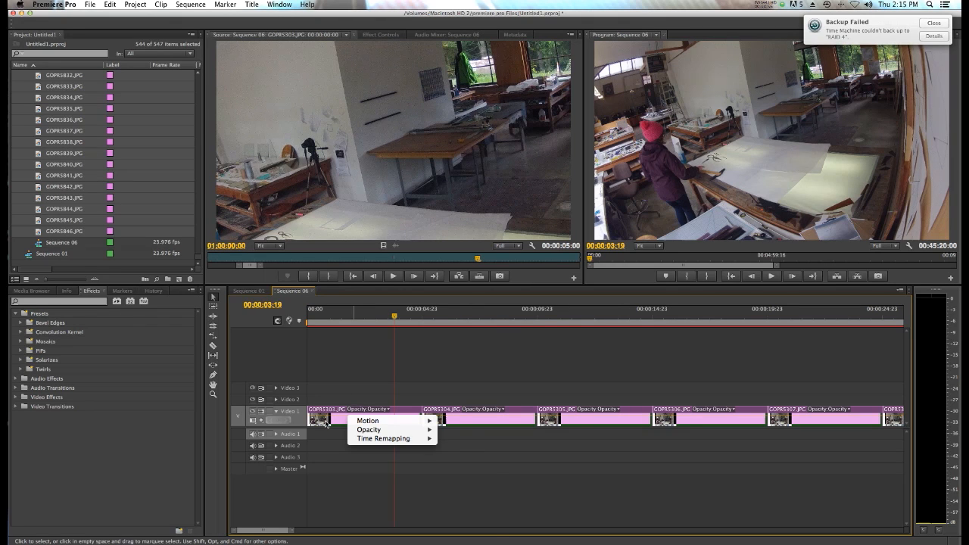
right_click(325, 418)
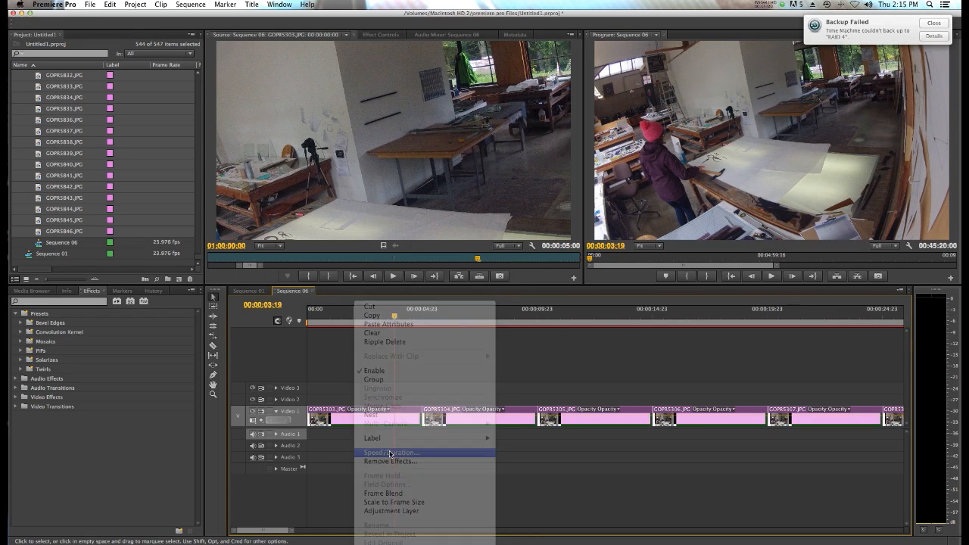
click(390, 451)
text(01)
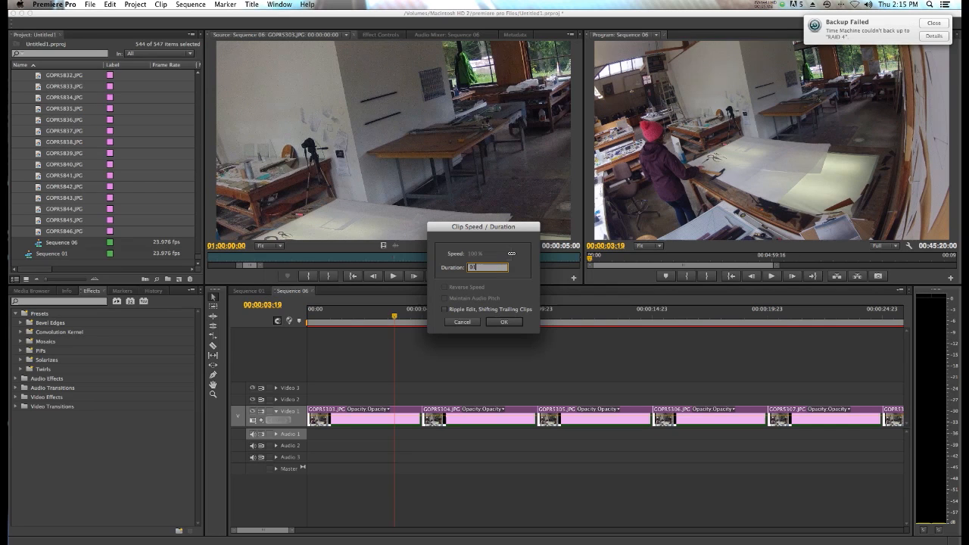
click(503, 321)
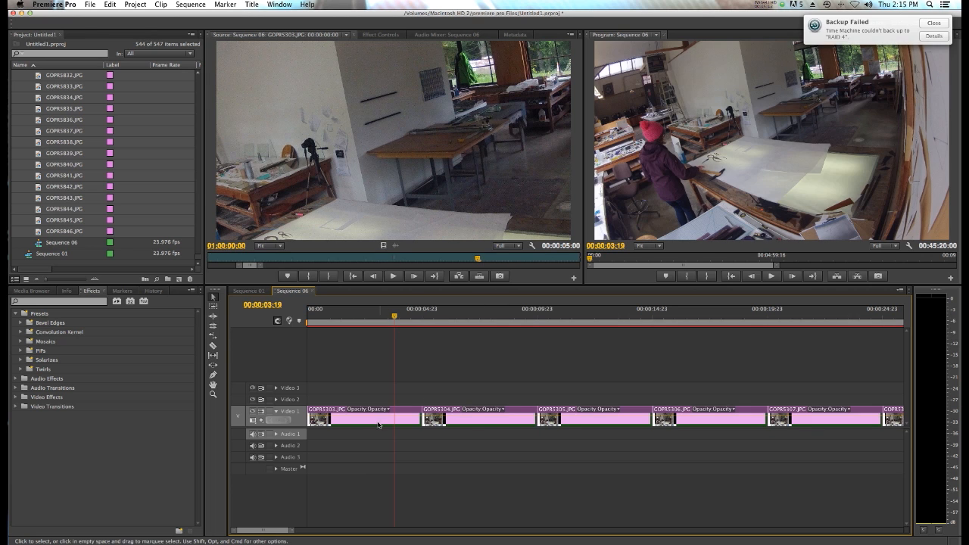
Set every still's duration to 00:00:00:01 with Ripple Edit, Shifting Trailing Clips
right_click(360, 418)
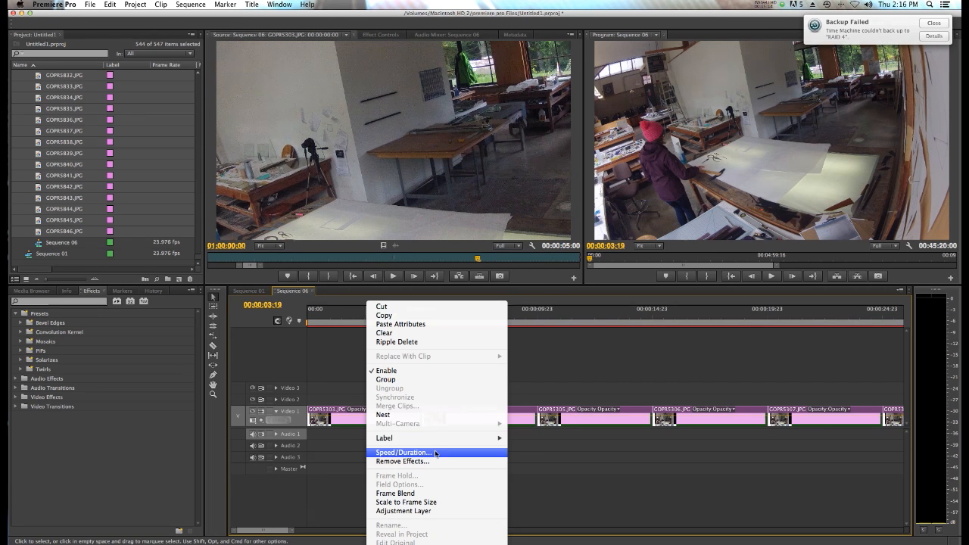
click(403, 451)
text(01)
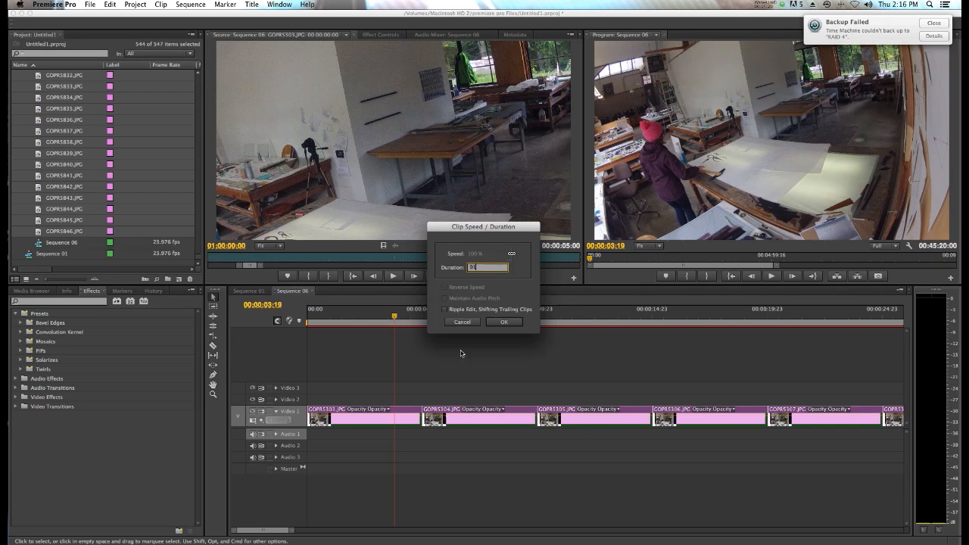
mouse_move(379, 400)
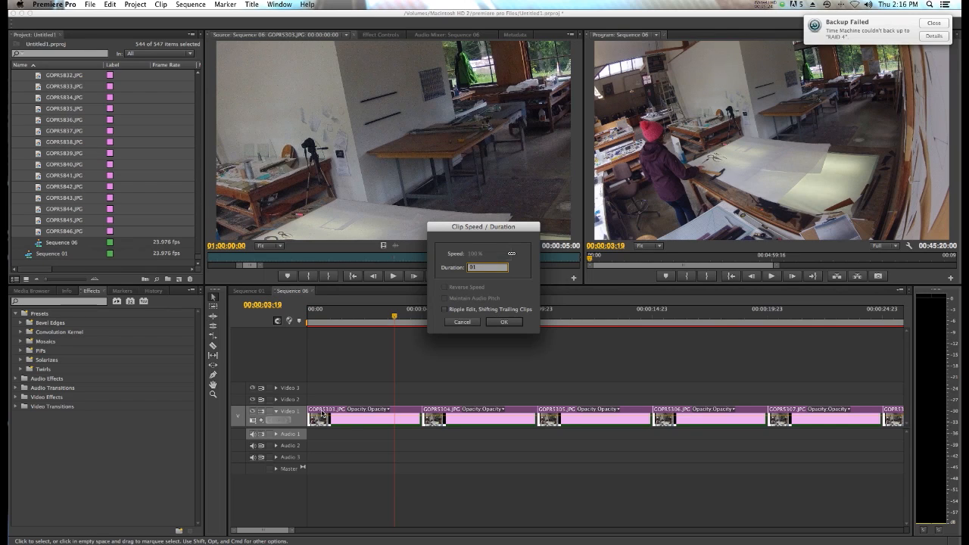
mouse_move(563, 409)
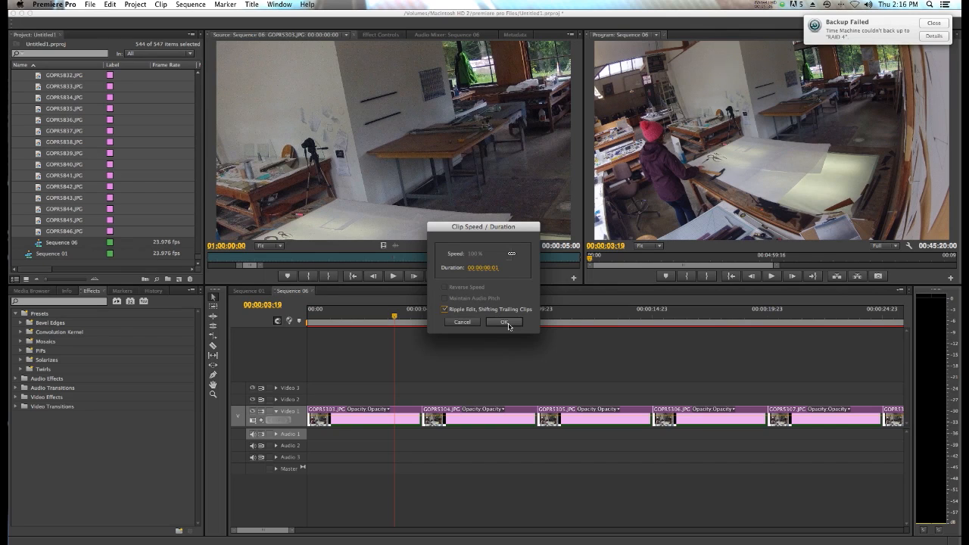
click(504, 321)
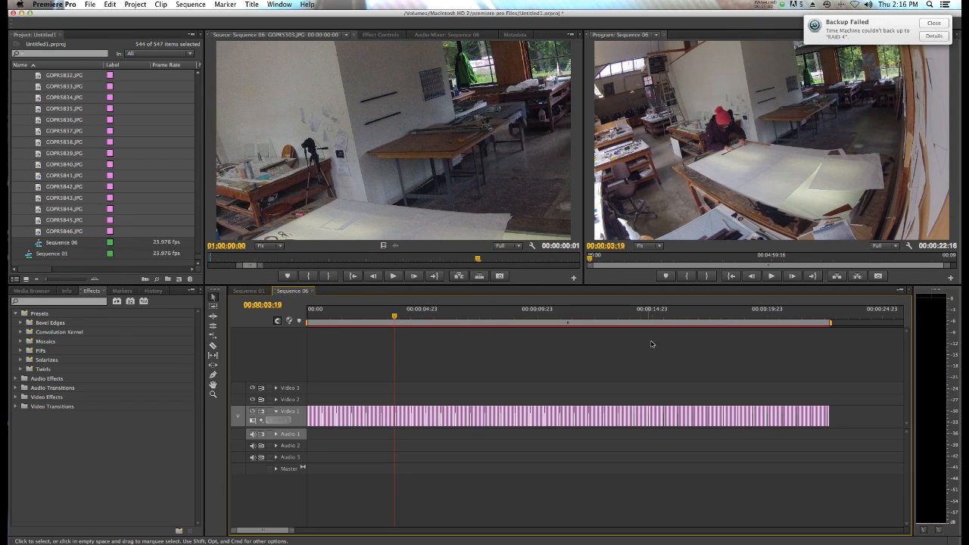
click(384, 318)
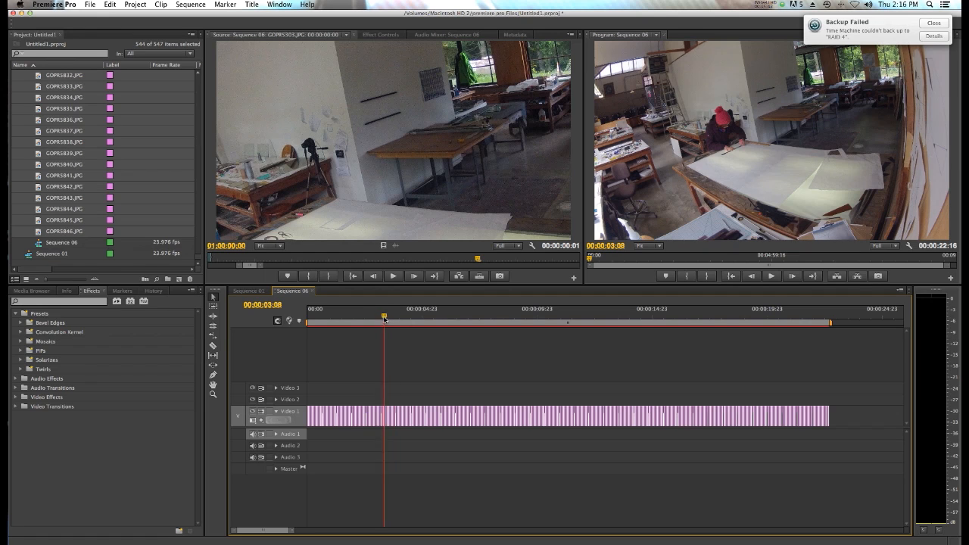
click(315, 315)
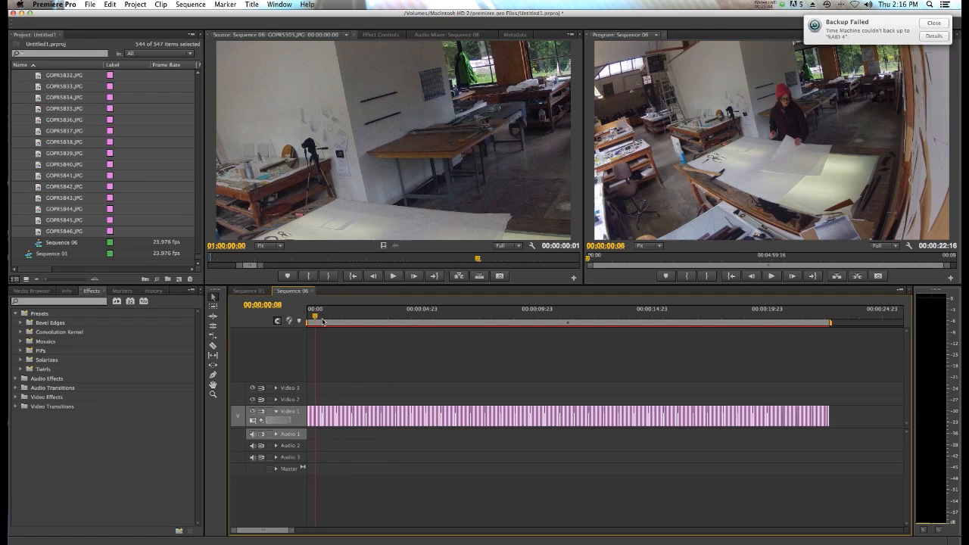
click(718, 309)
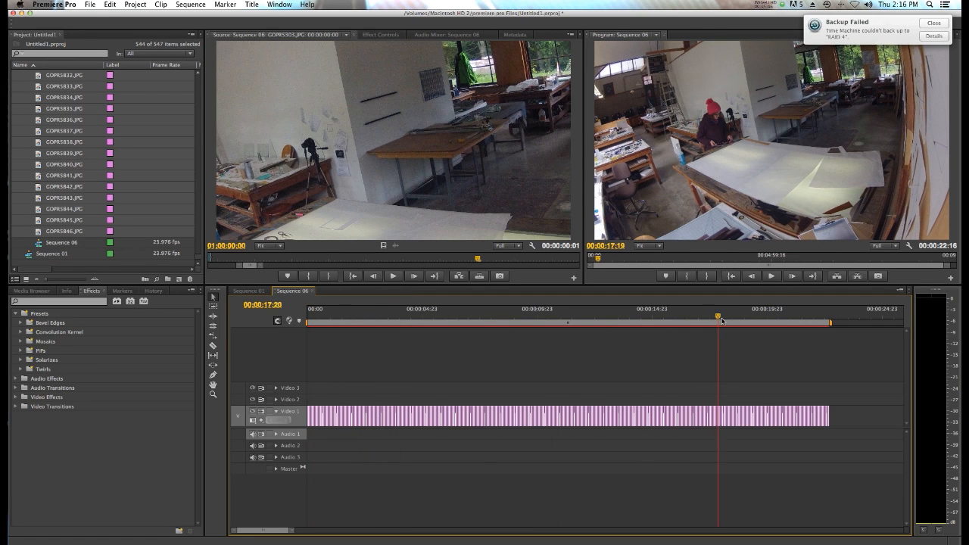
click(825, 308)
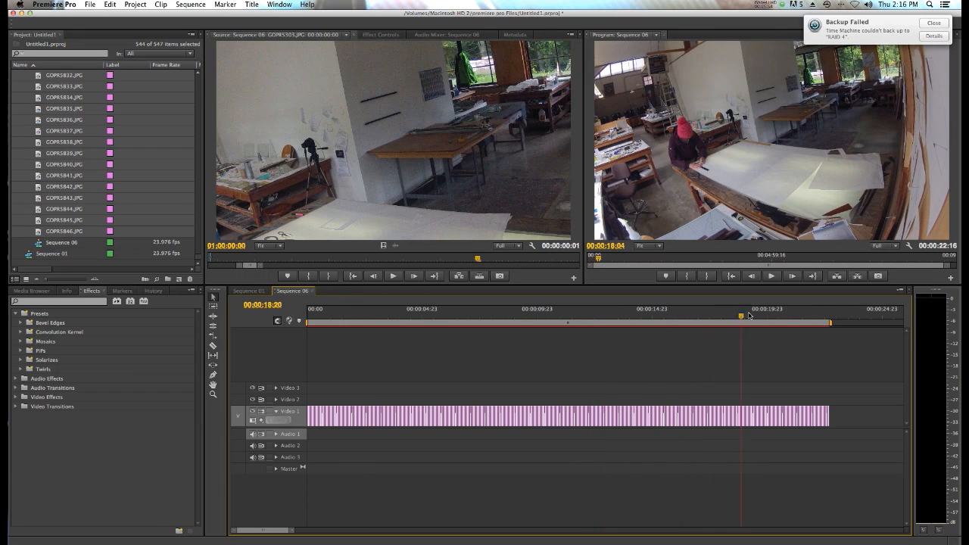
click(364, 309)
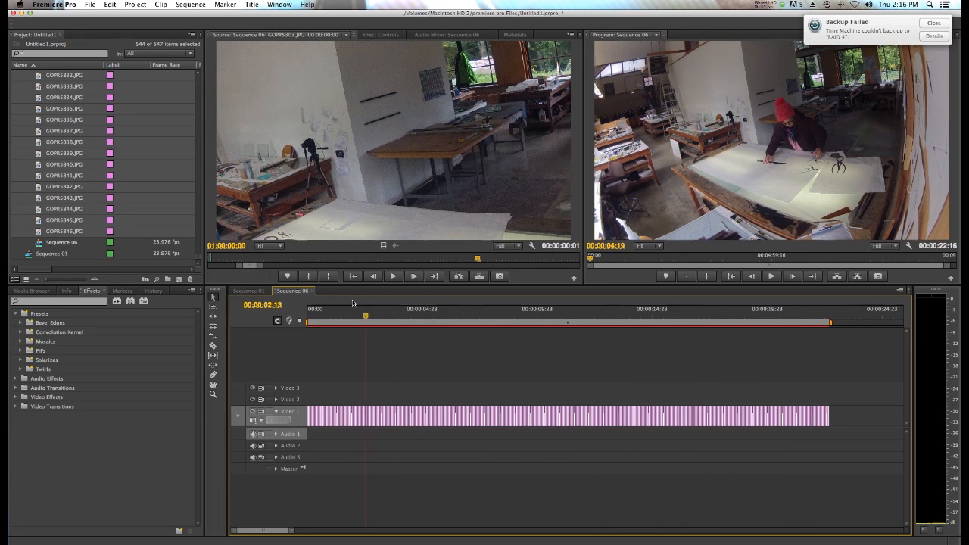